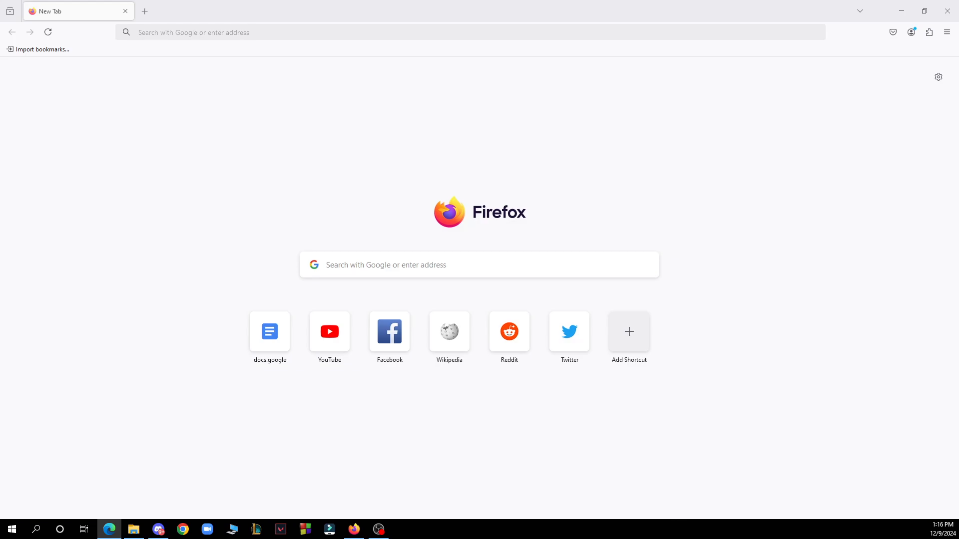
pyautogui.moveTo(279, 6)
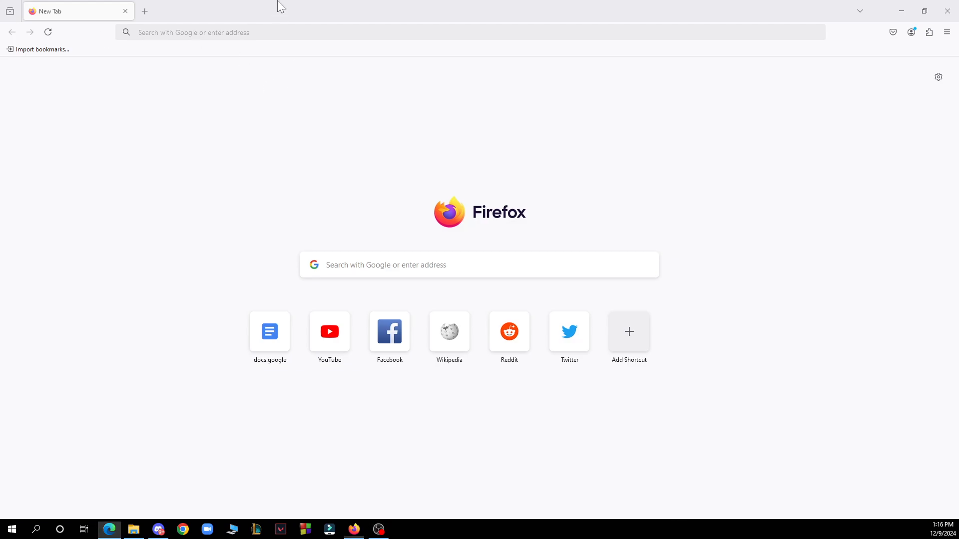
pyautogui.moveTo(262, 162)
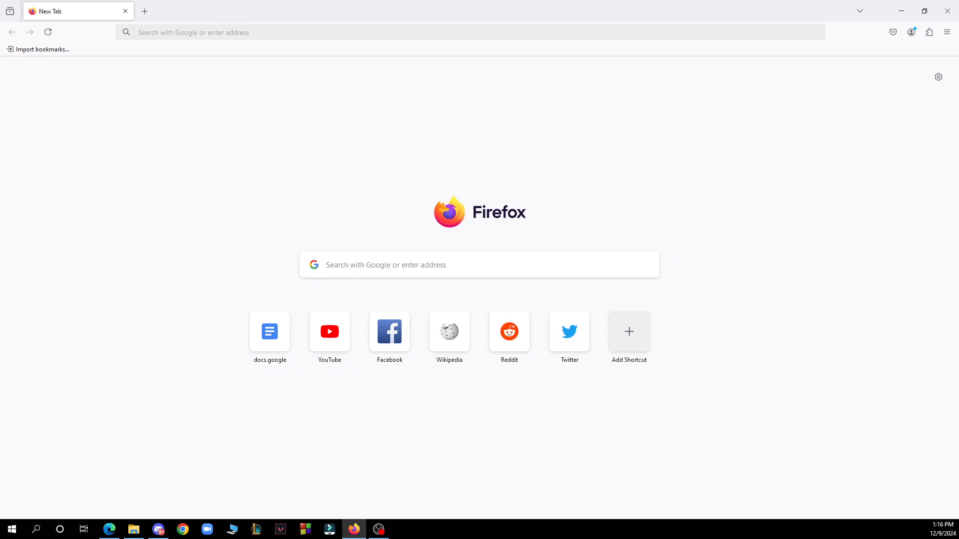
pyautogui.moveTo(568, 336)
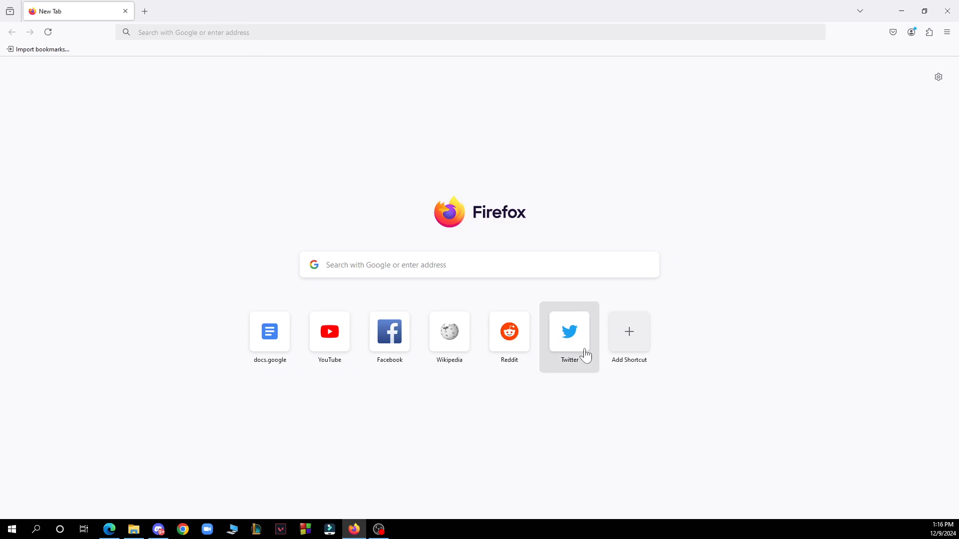
pyautogui.moveTo(629, 332)
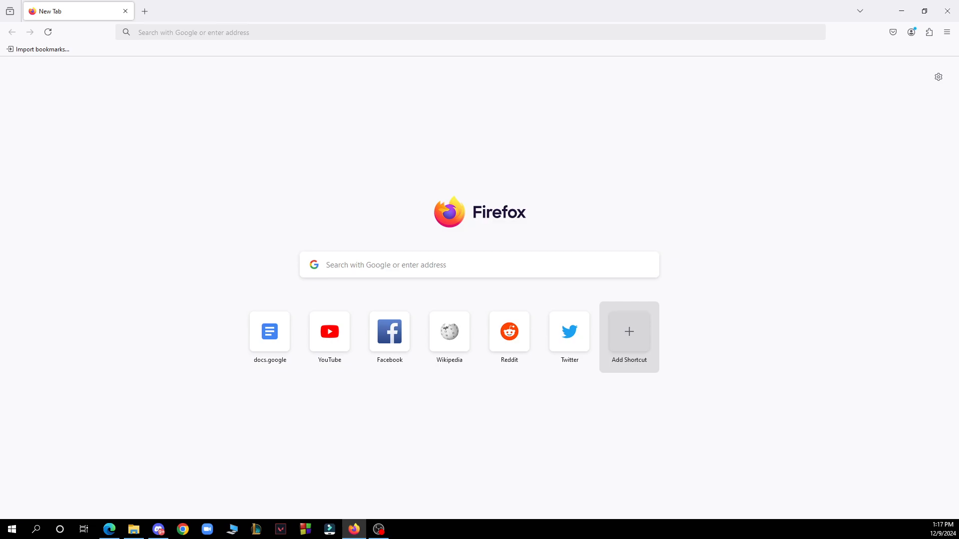
pyautogui.moveTo(896, 84)
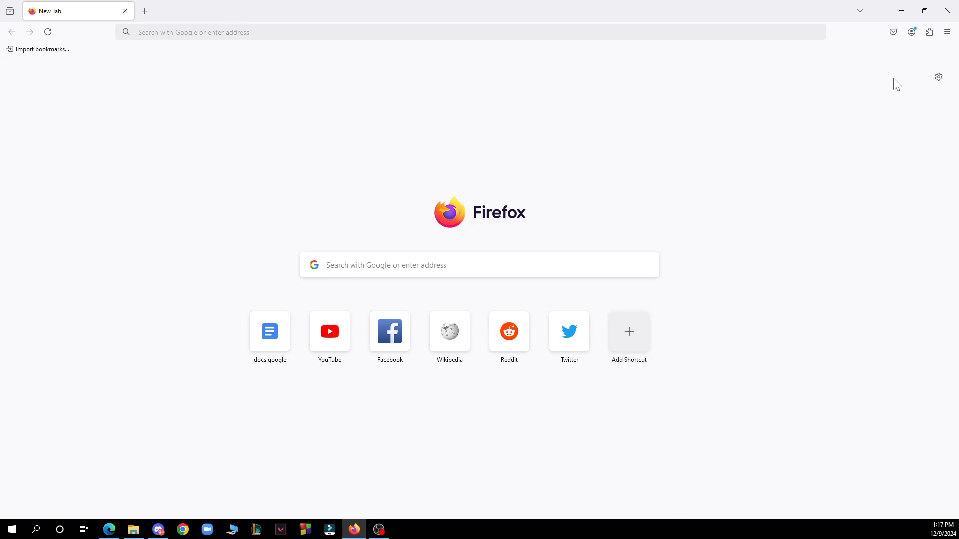
# Show the Bookmarks submenu from the main menu, listing Get Involved, Get Help, Customize Firefox and About Us.
pyautogui.click(946, 32)
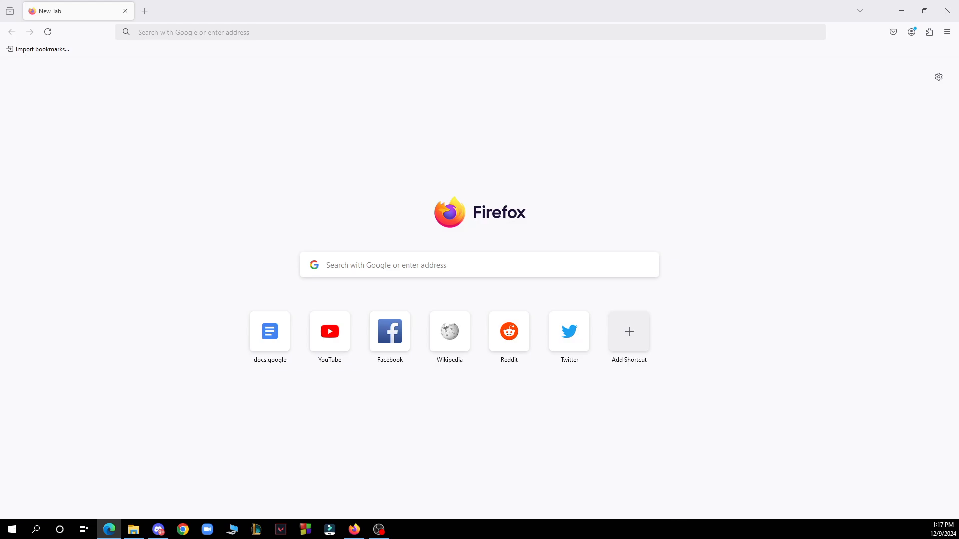
pyautogui.click(947, 32)
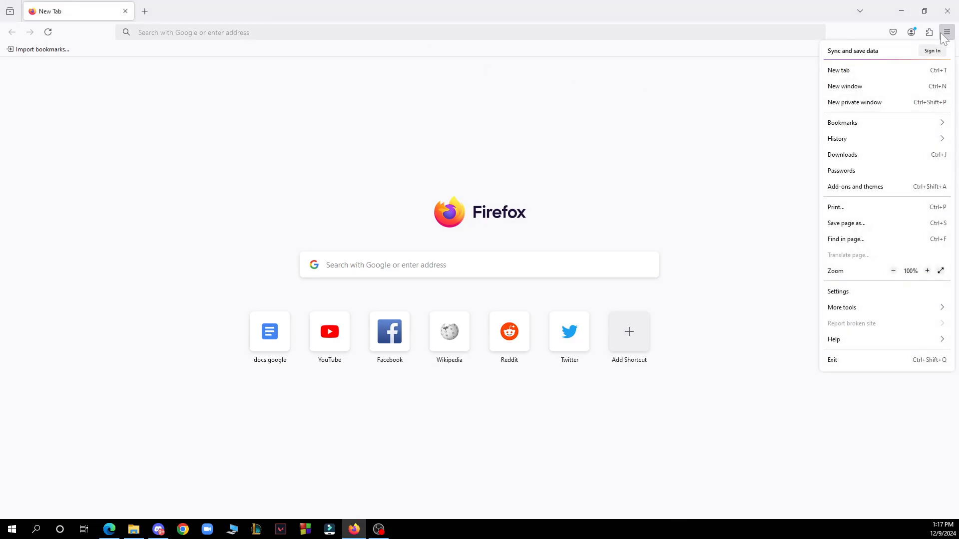
pyautogui.moveTo(780, 74)
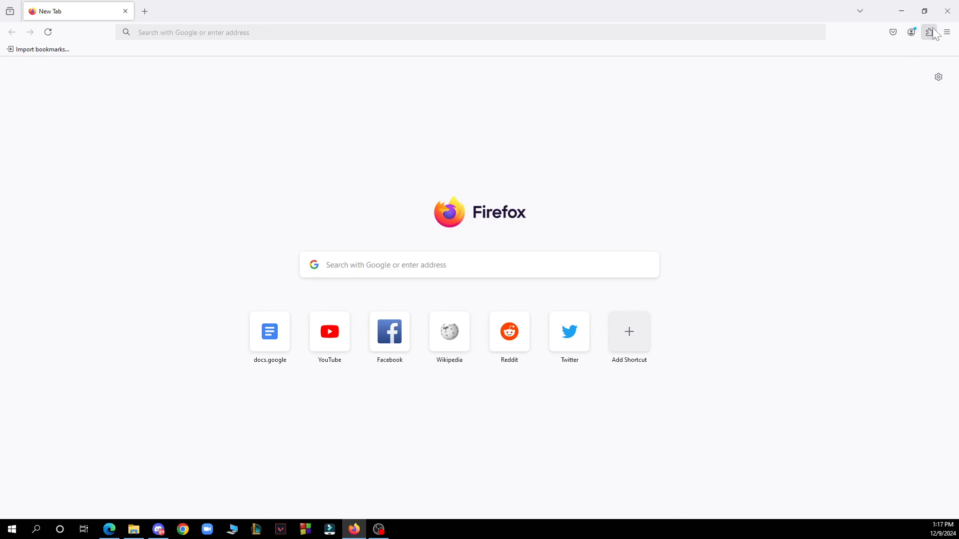
pyautogui.click(946, 31)
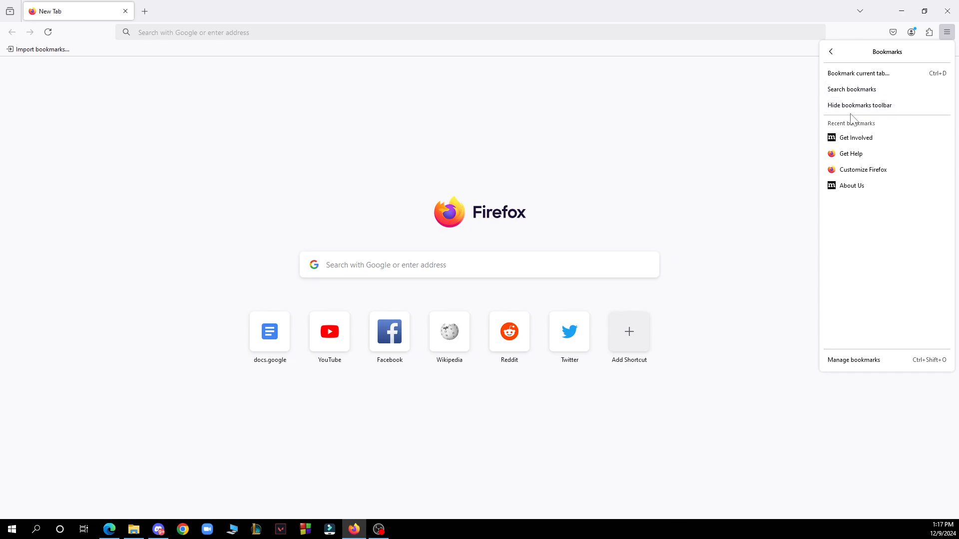
pyautogui.moveTo(877, 372)
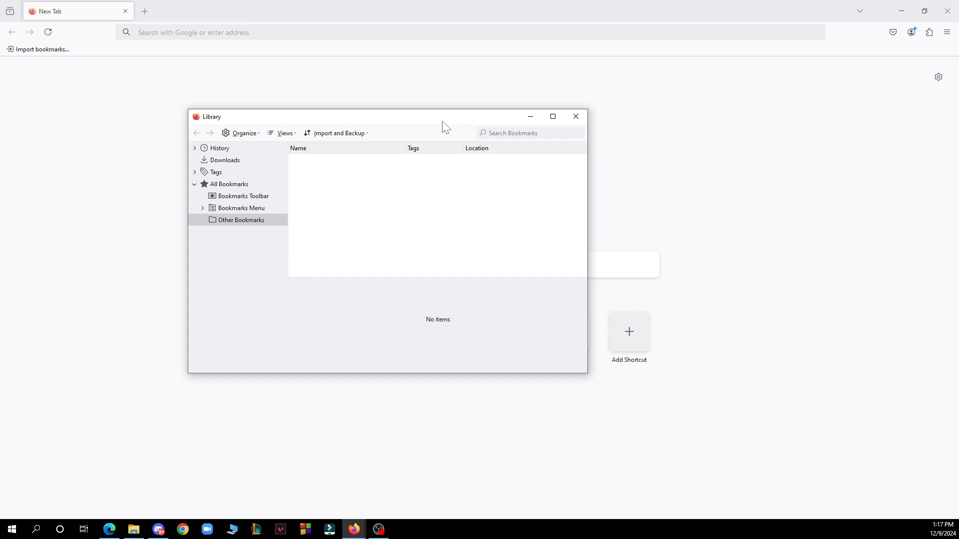
pyautogui.moveTo(527, 162)
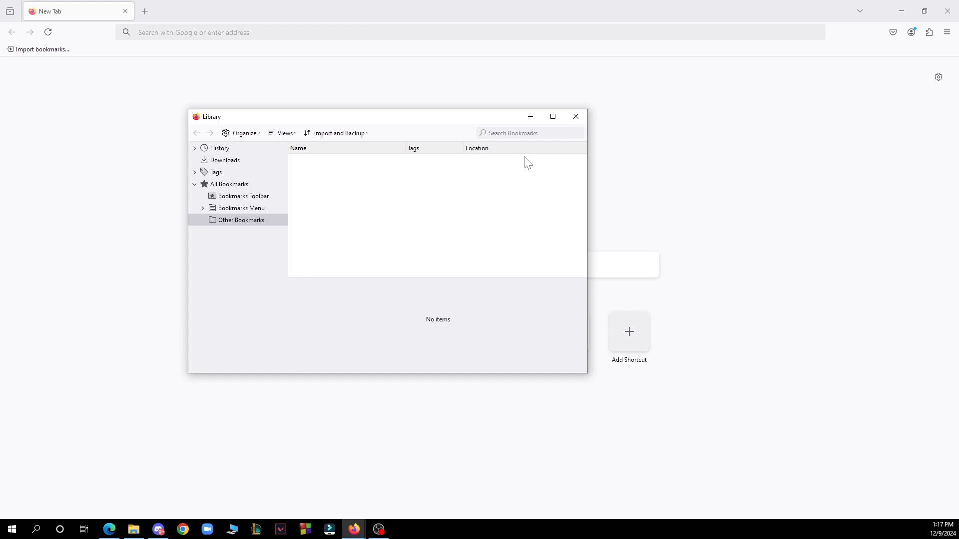
pyautogui.moveTo(561, 150)
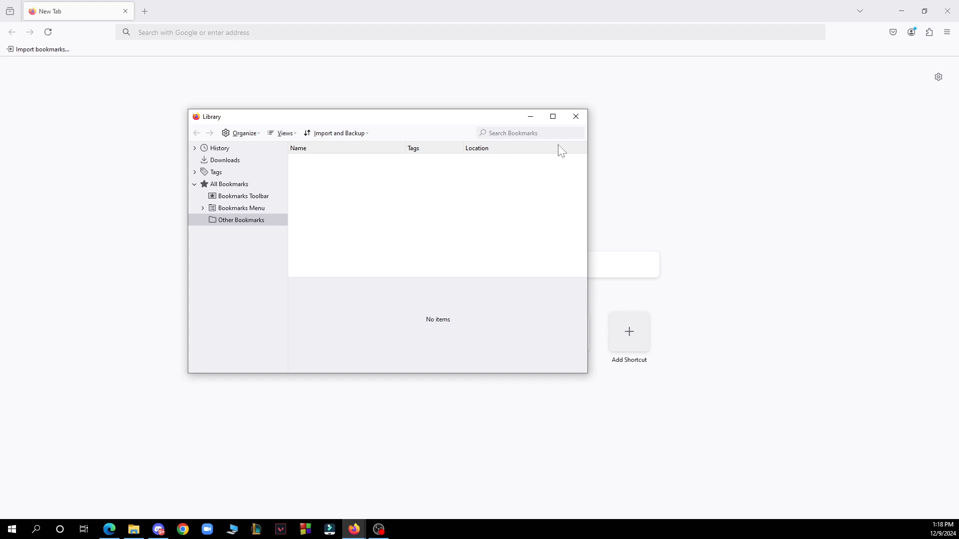
# Close the bookmarks Library showing the empty Other Bookmarks folder.
pyautogui.click(574, 117)
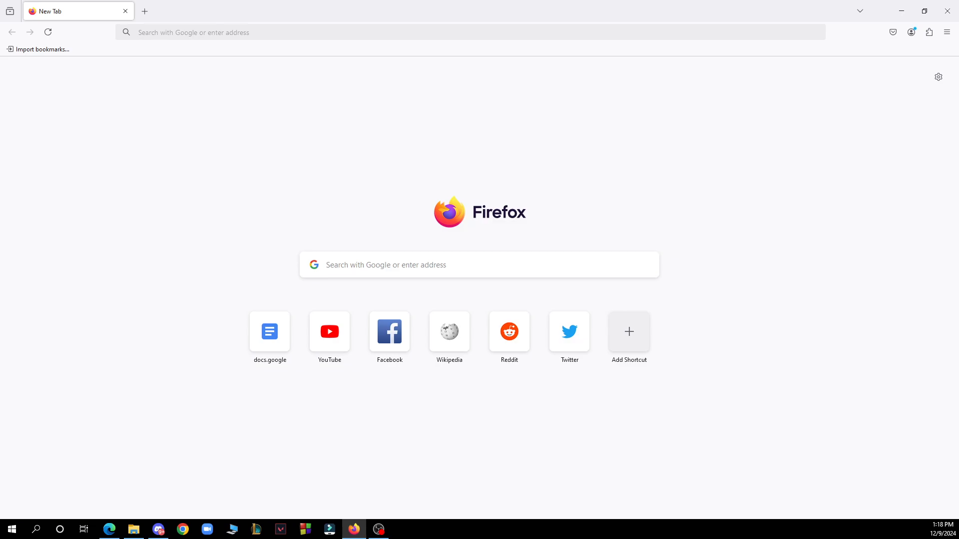